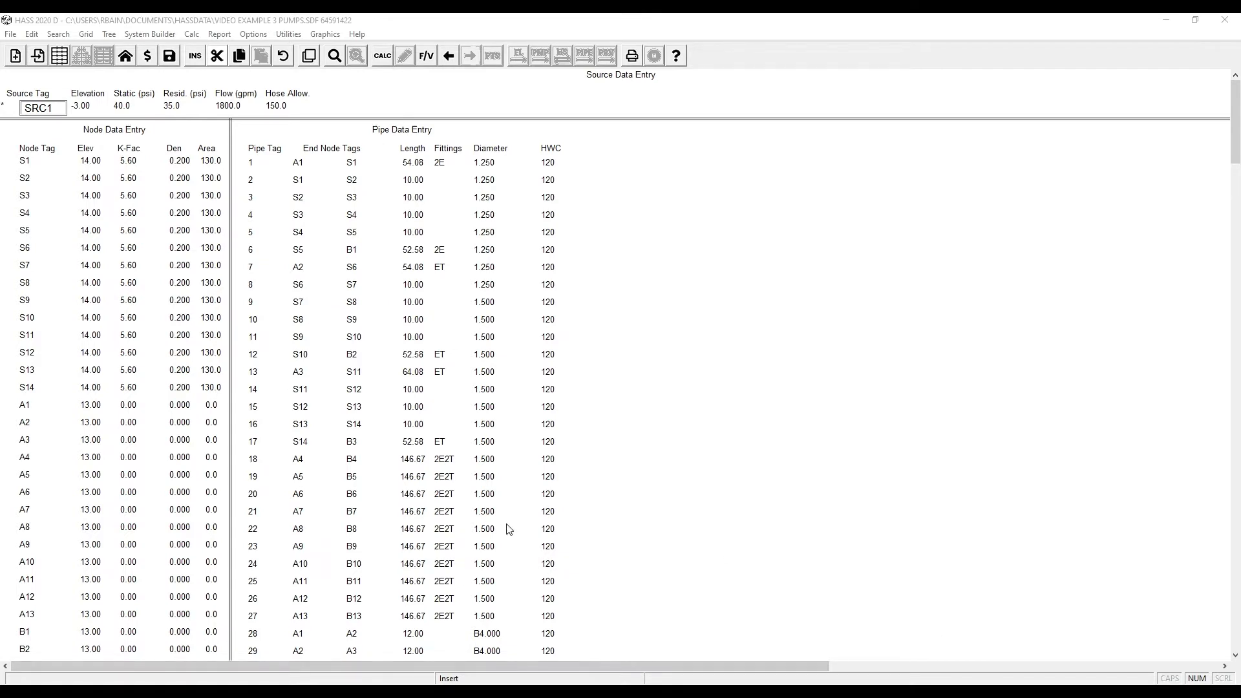
mouse_move(472, 536)
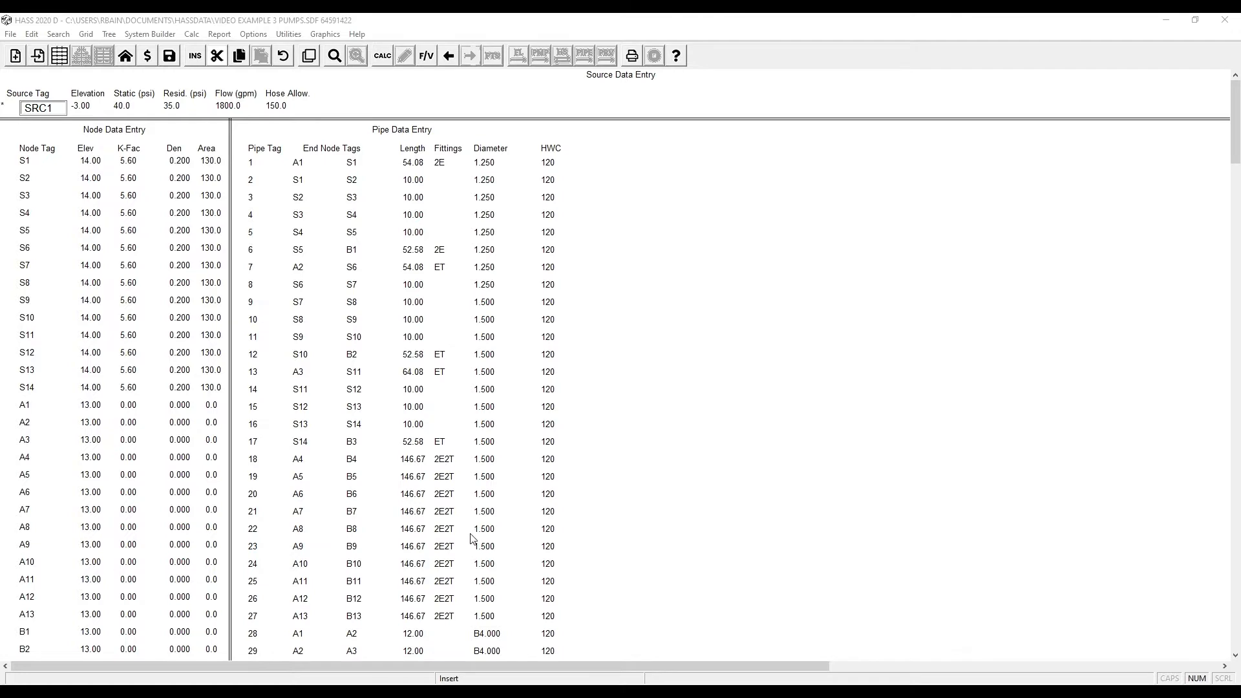
mouse_move(466, 518)
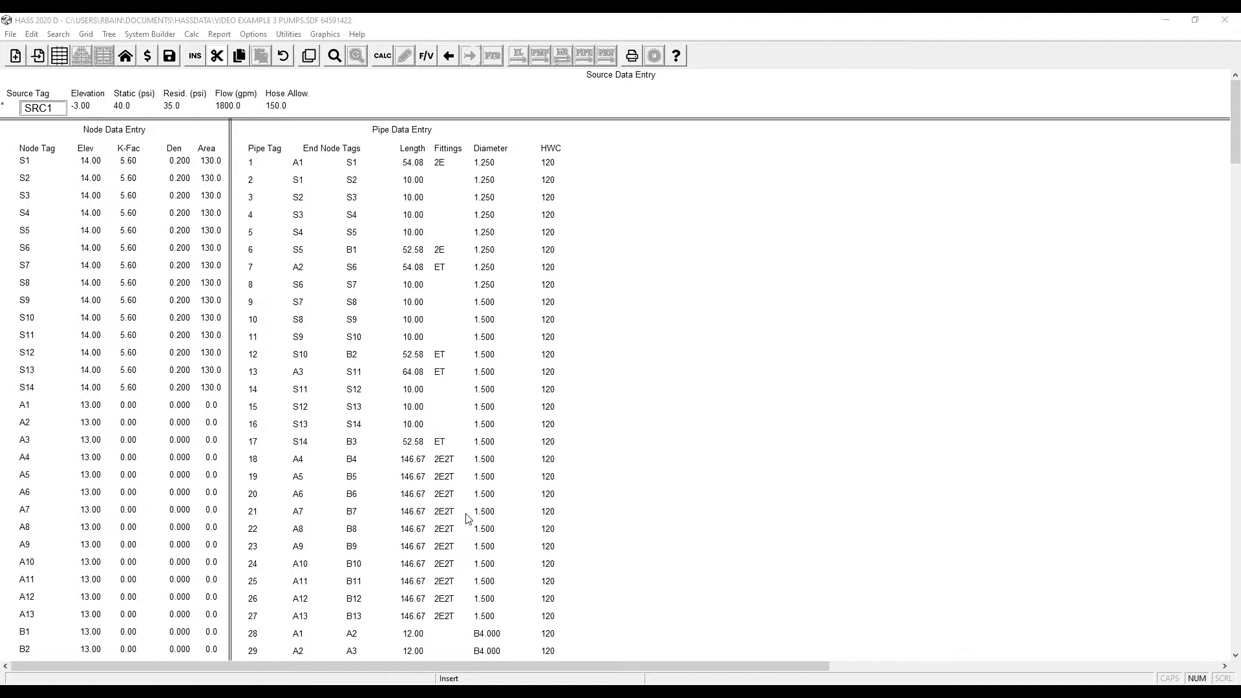
Scroll to the User Pump pipe lines and open Edit Pump Characteristics for one of them.
scroll(down, 3)
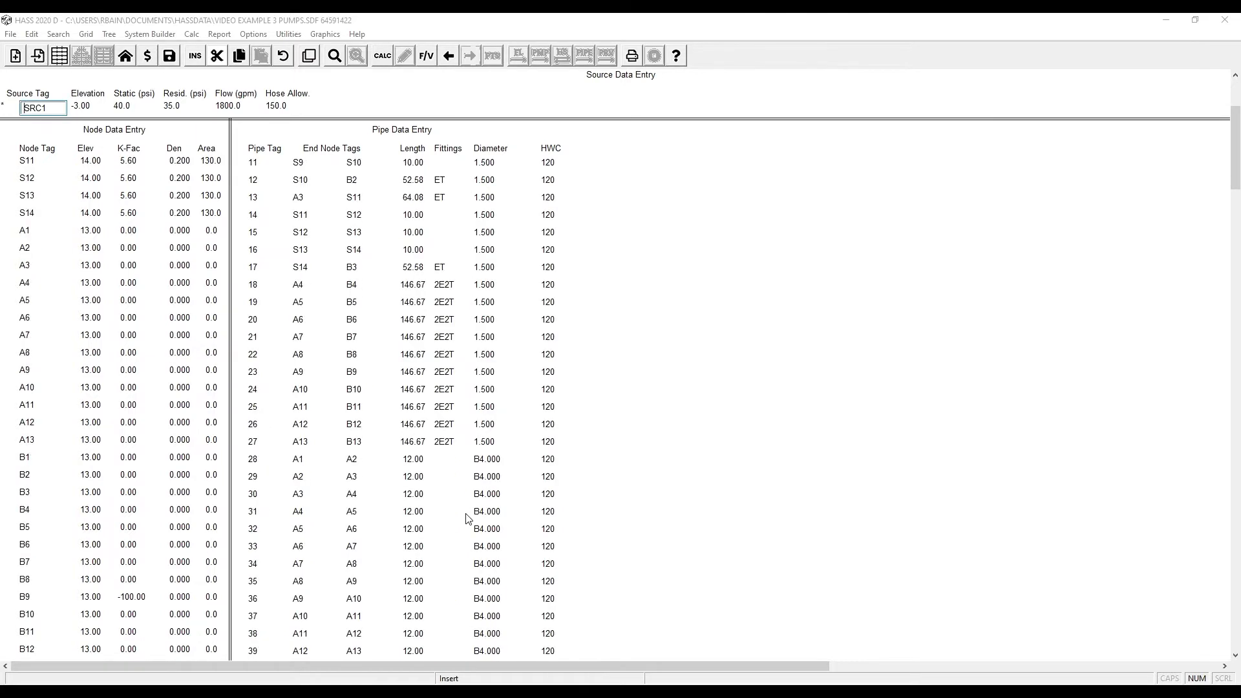
scroll(down, 3)
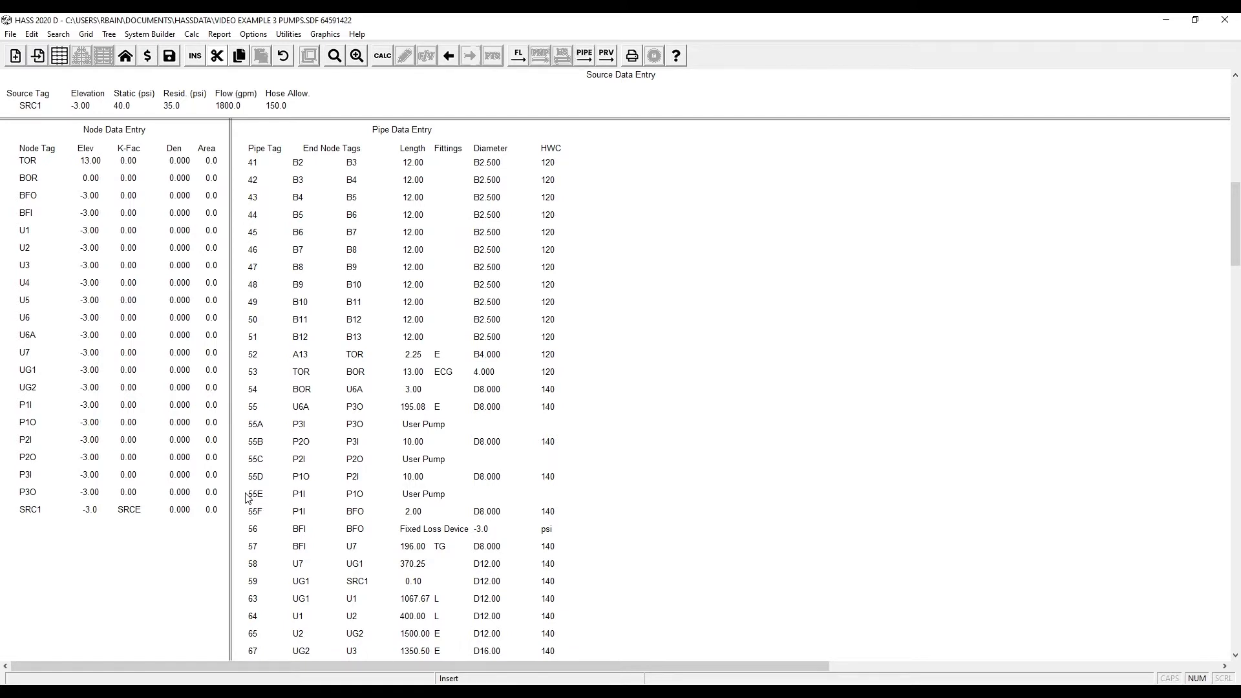
mouse_move(246, 511)
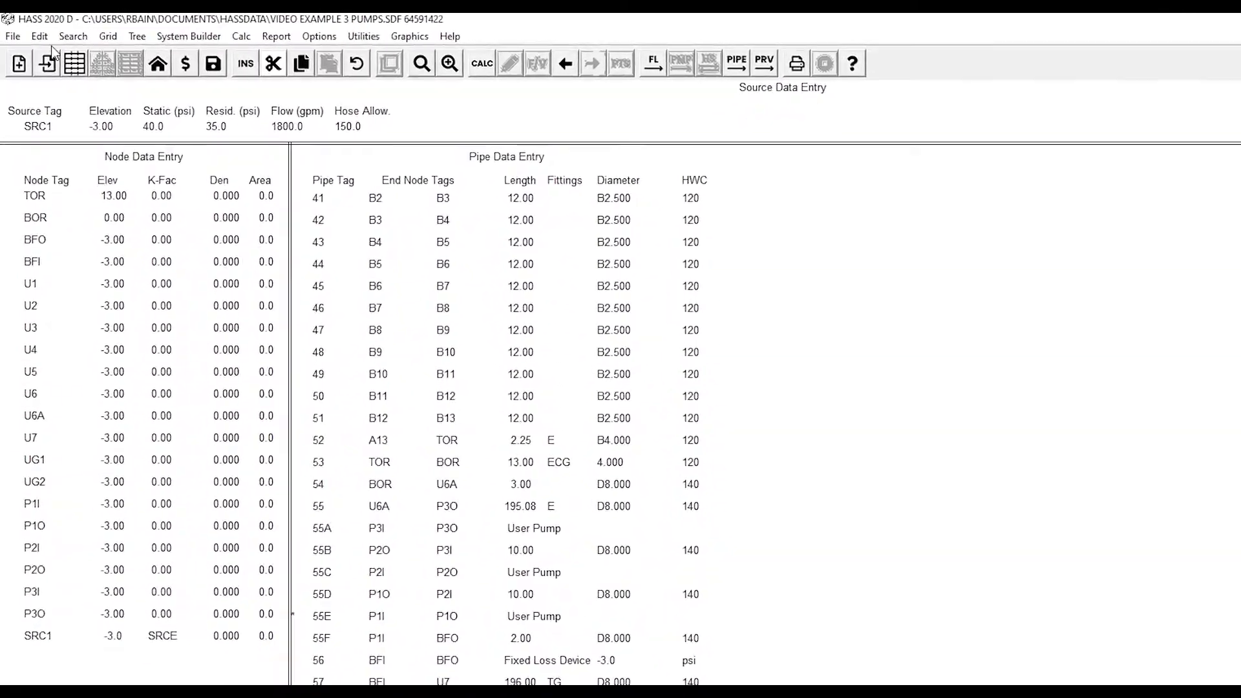
click(39, 35)
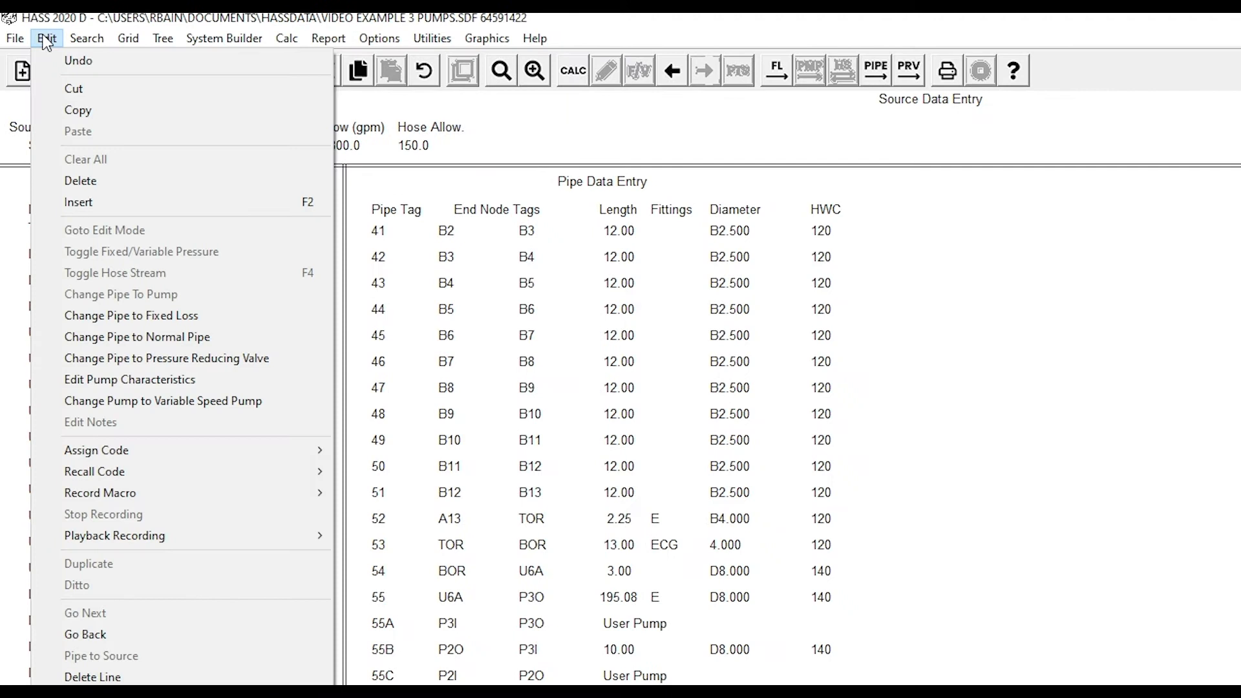
mouse_move(74, 87)
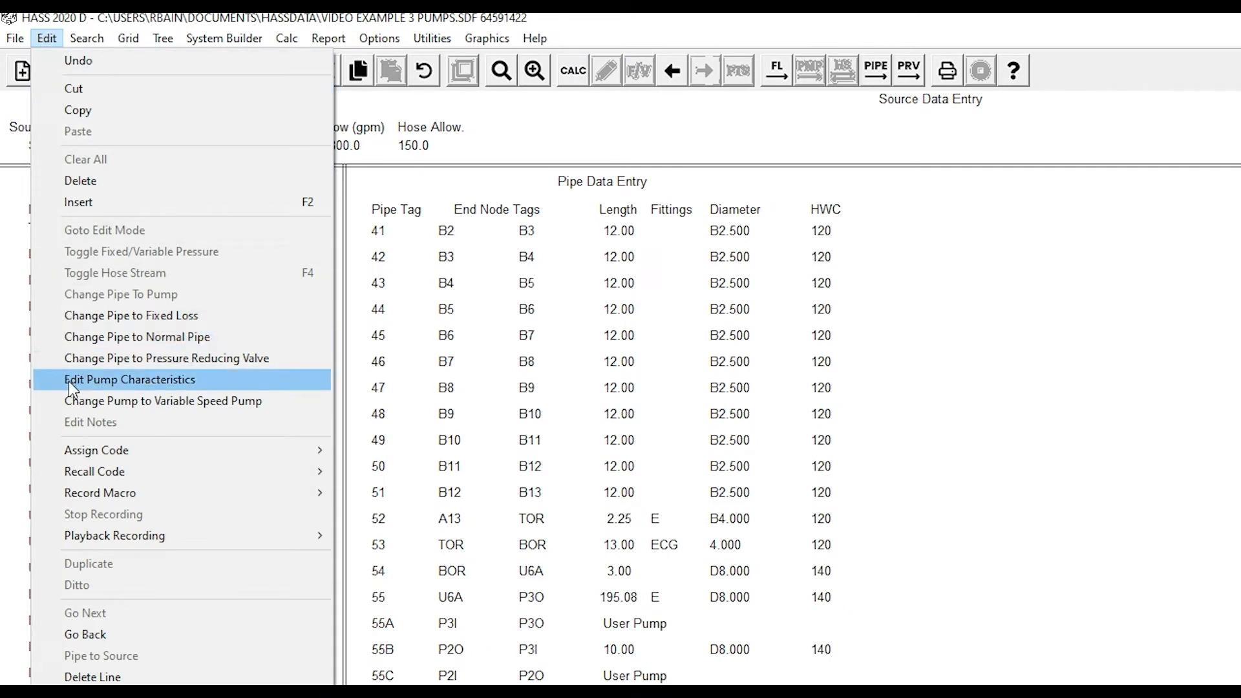
click(129, 379)
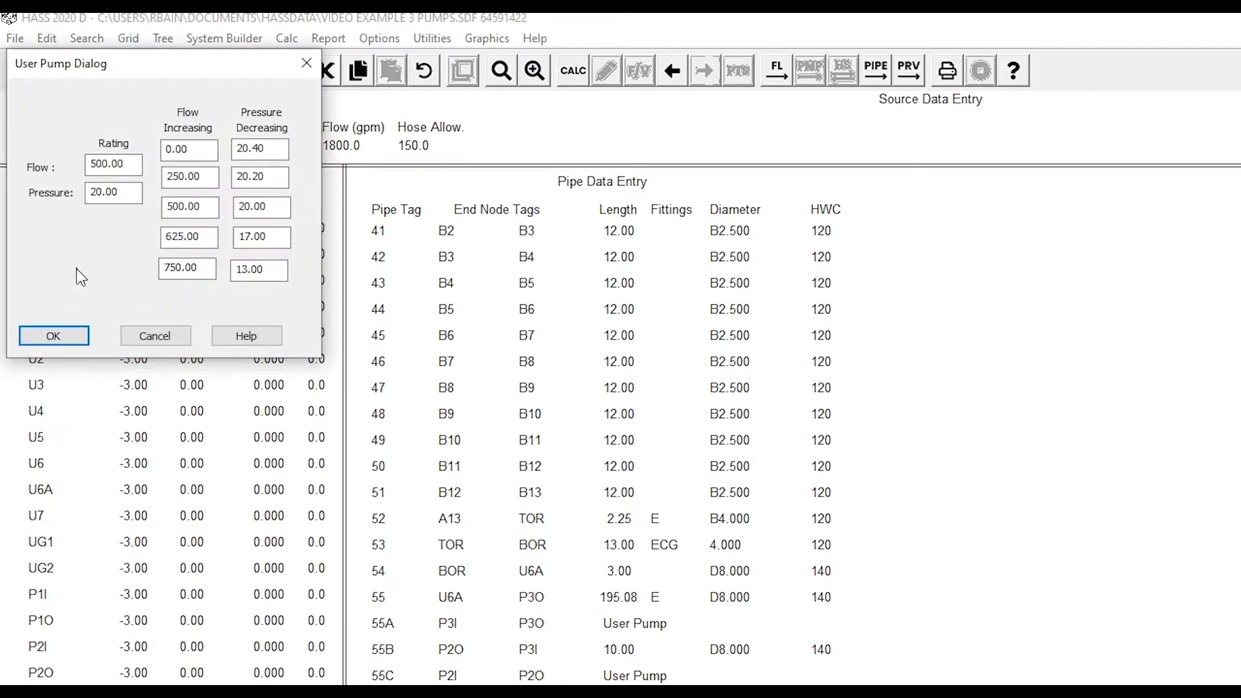
mouse_move(82, 288)
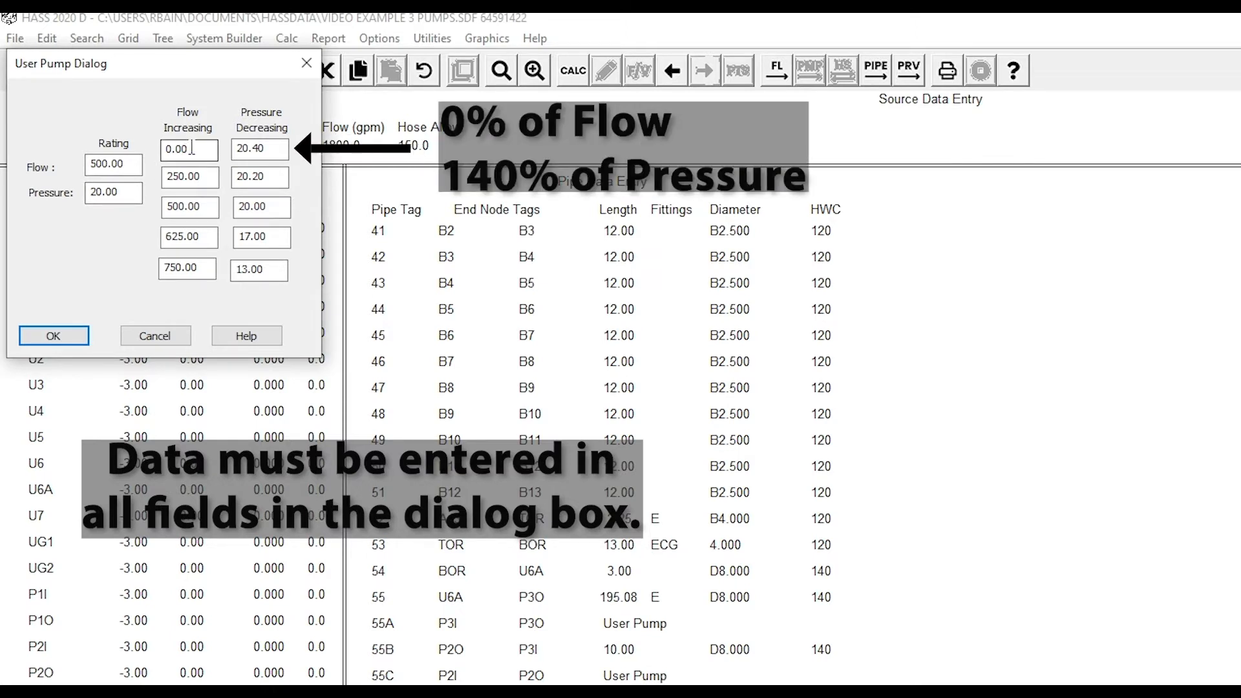
Enter the pump curve rated 500 gpm at 20 psi, then run the calculation.
click(259, 148)
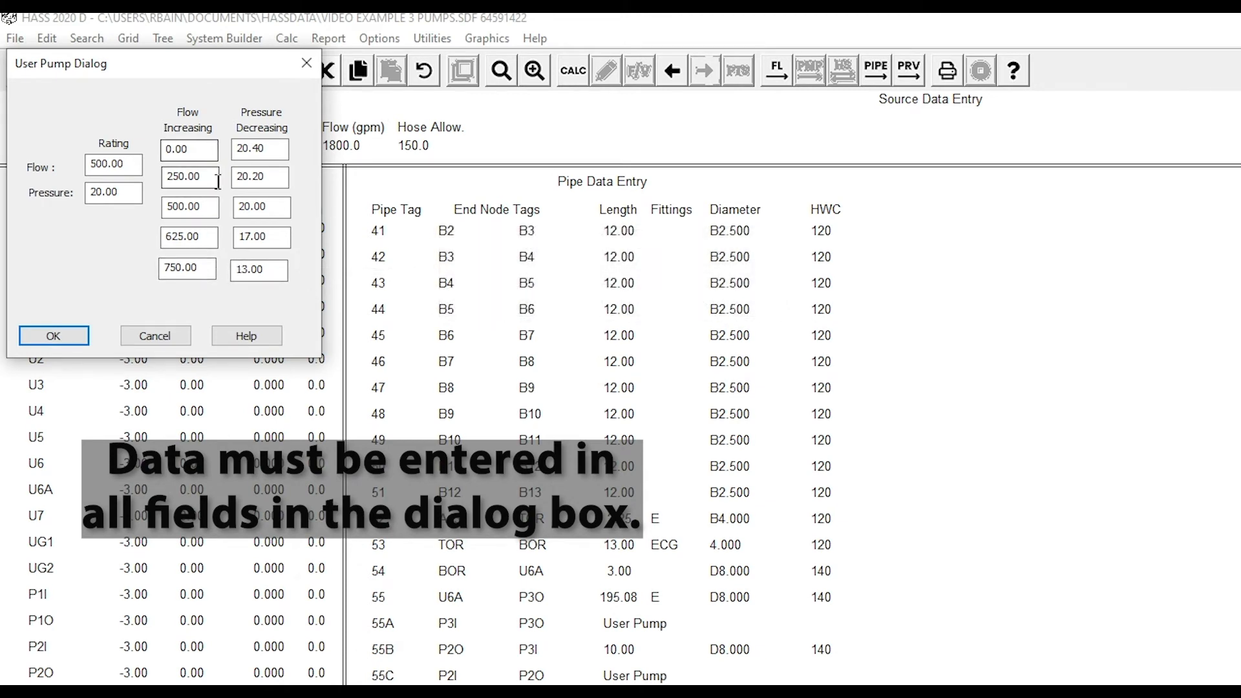
mouse_move(225, 176)
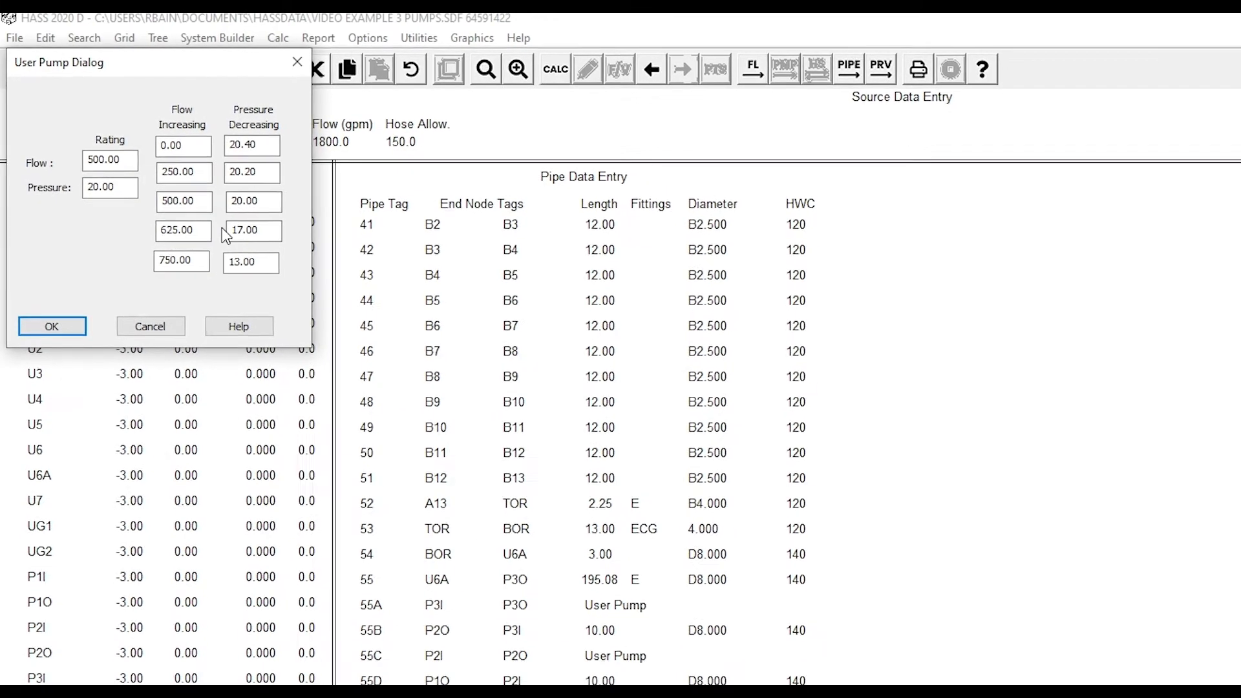
click(52, 326)
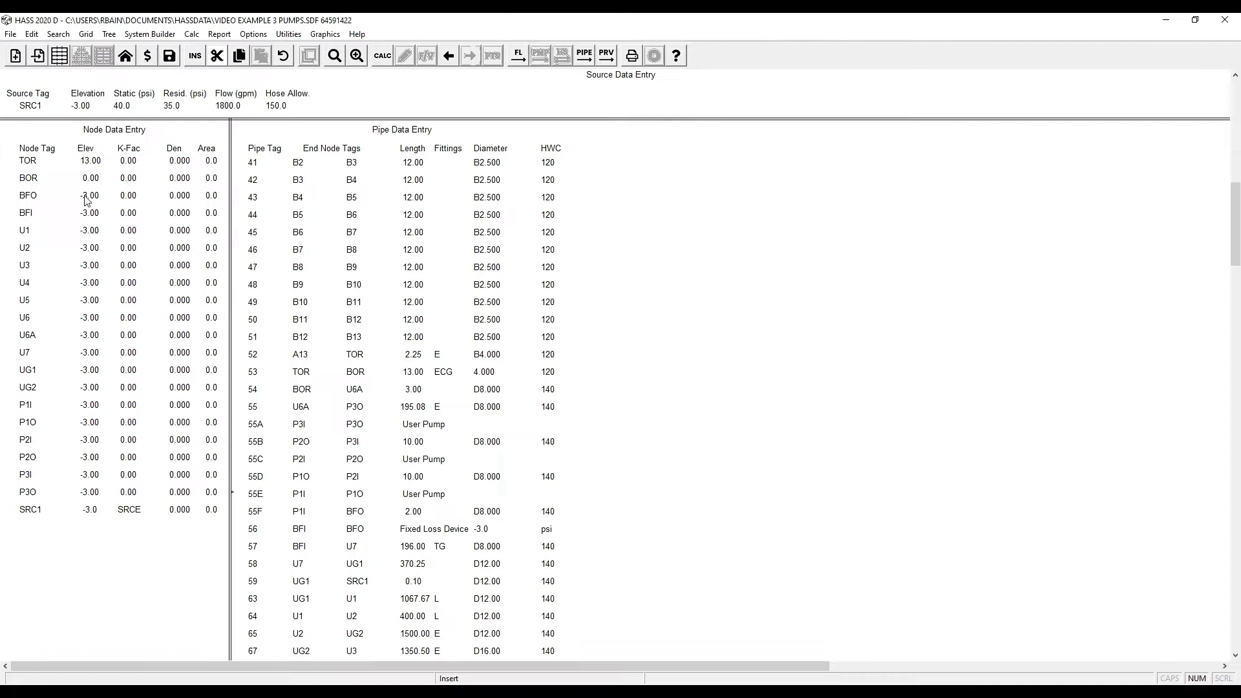
mouse_move(382, 55)
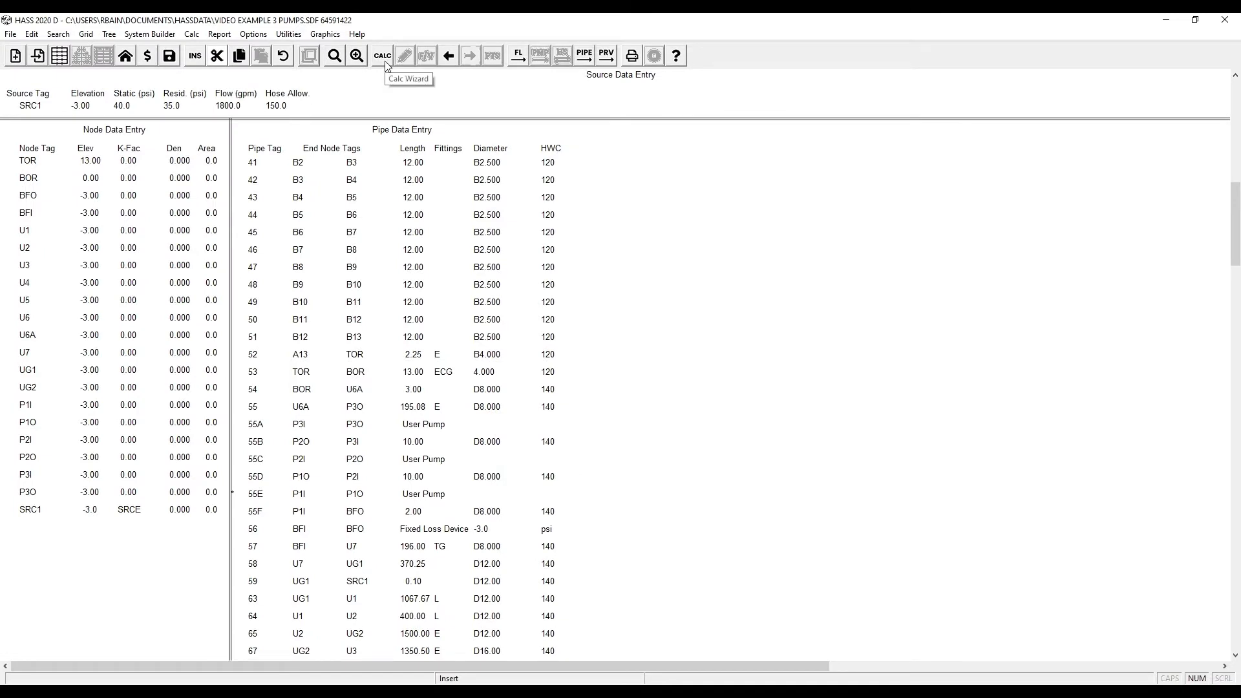
click(382, 56)
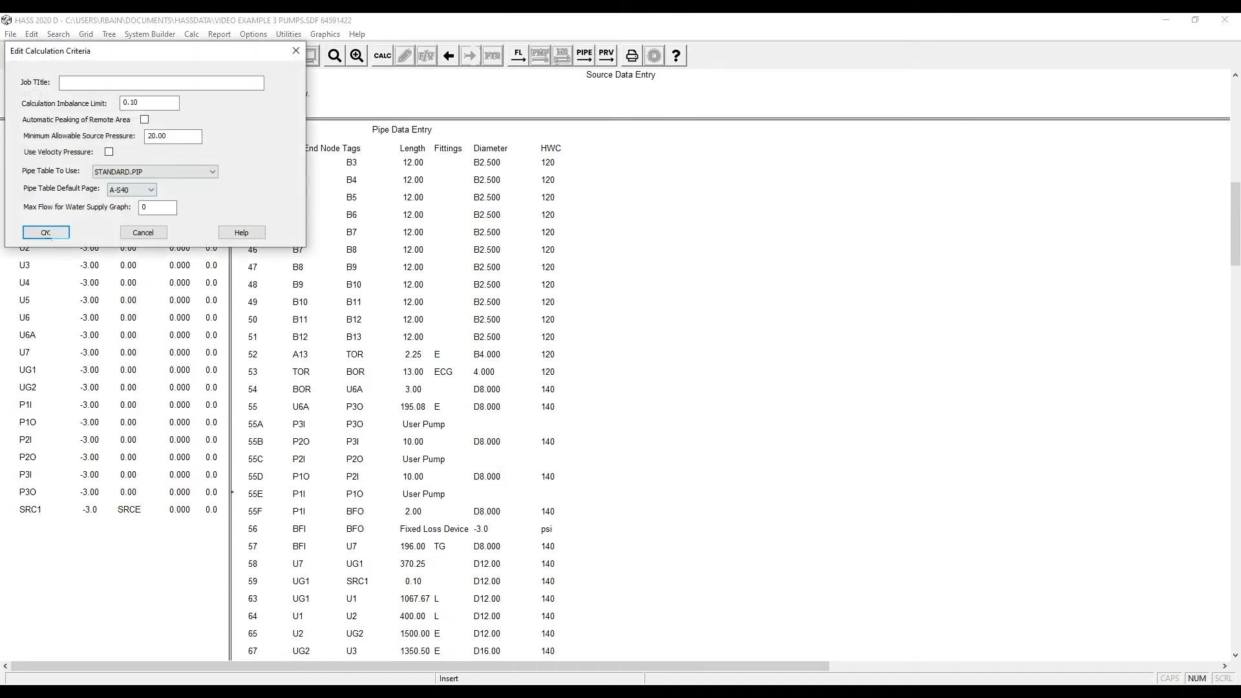
click(45, 232)
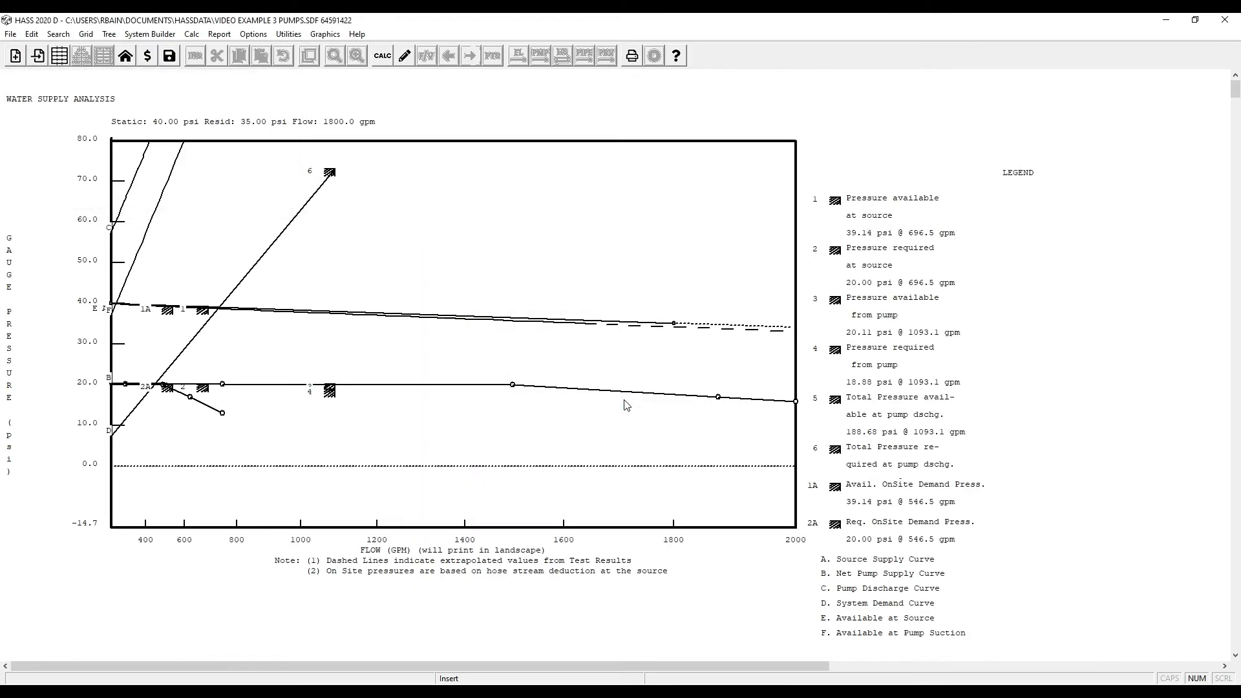